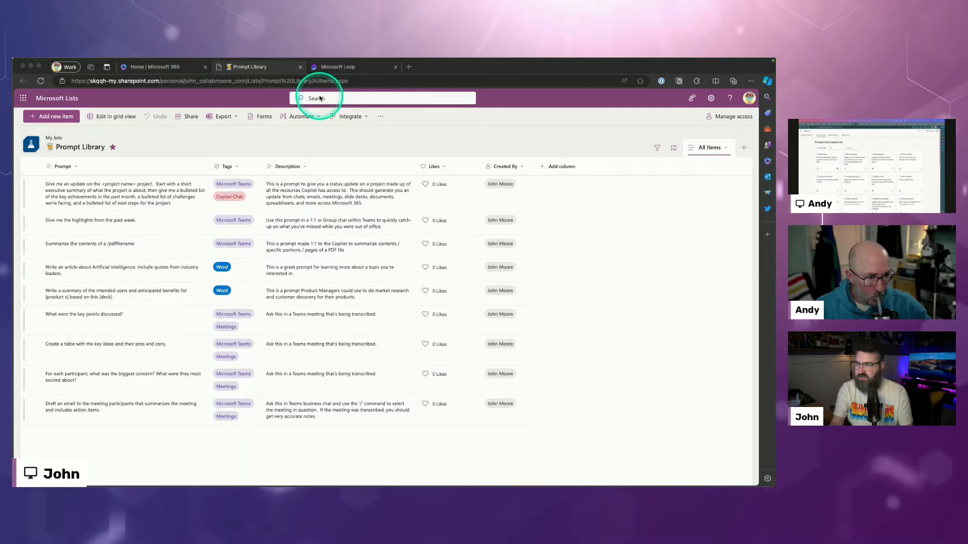
{"action": "mouse_move", "coordinate": [321, 164]}
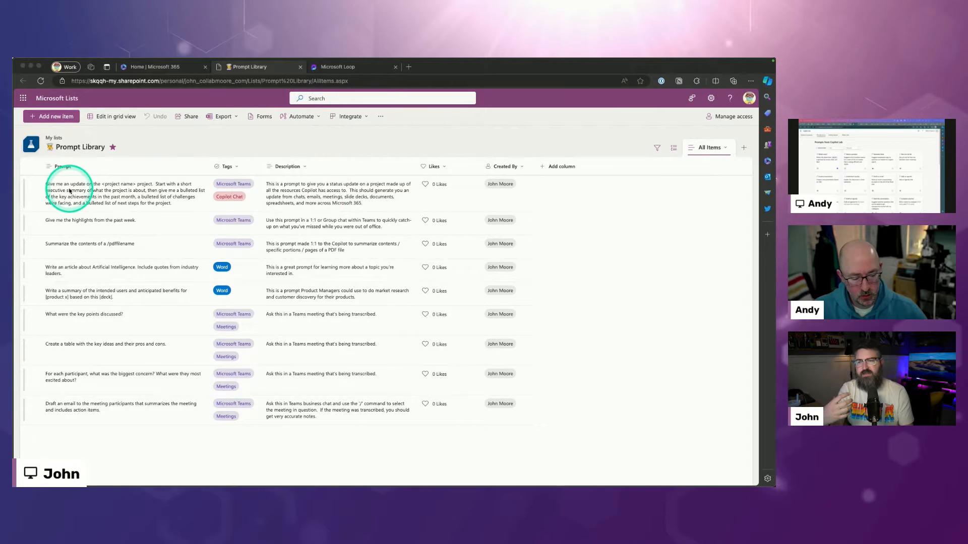
{"action": "mouse_move", "coordinate": [417, 192]}
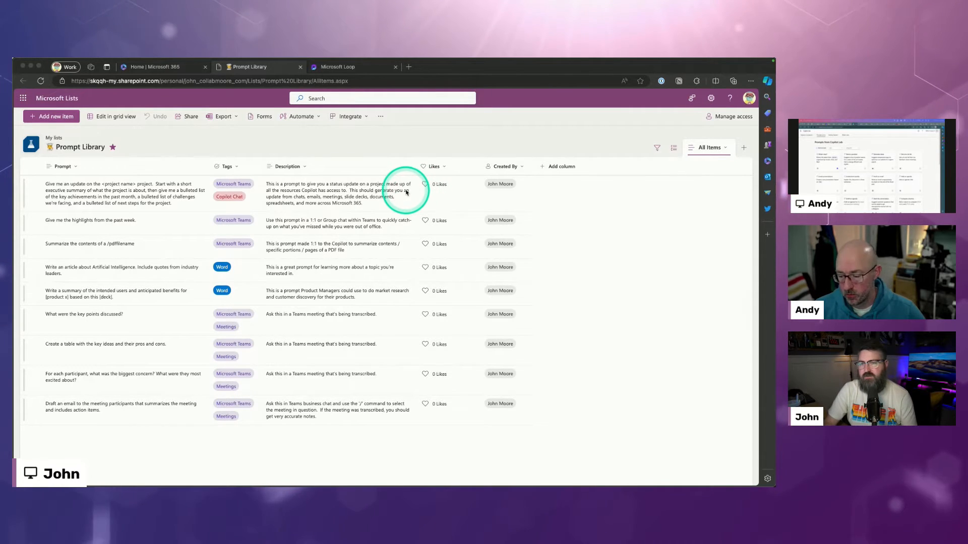
{"action": "mouse_move", "coordinate": [89, 184]}
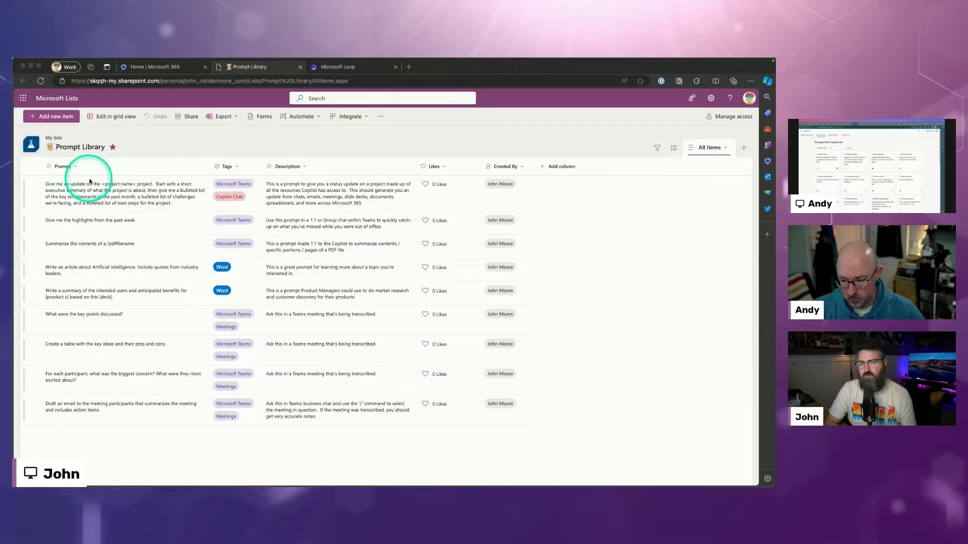
{"action": "mouse_move", "coordinate": [521, 451]}
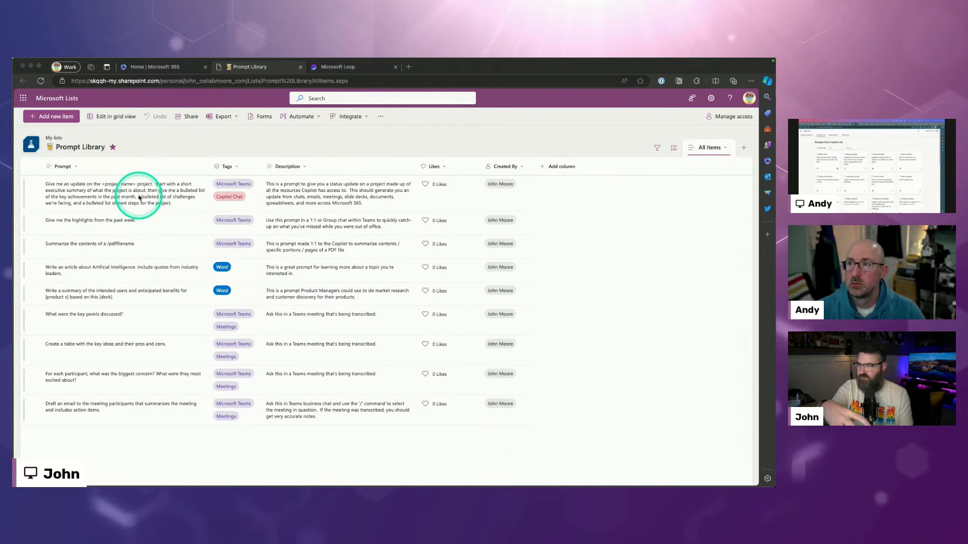
{"action": "mouse_move", "coordinate": [208, 317]}
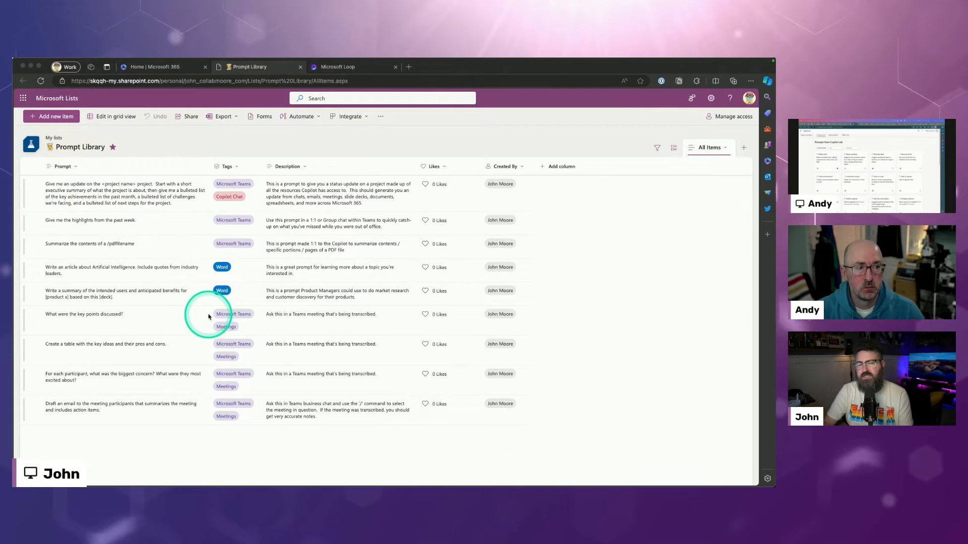
{"action": "mouse_move", "coordinate": [104, 196]}
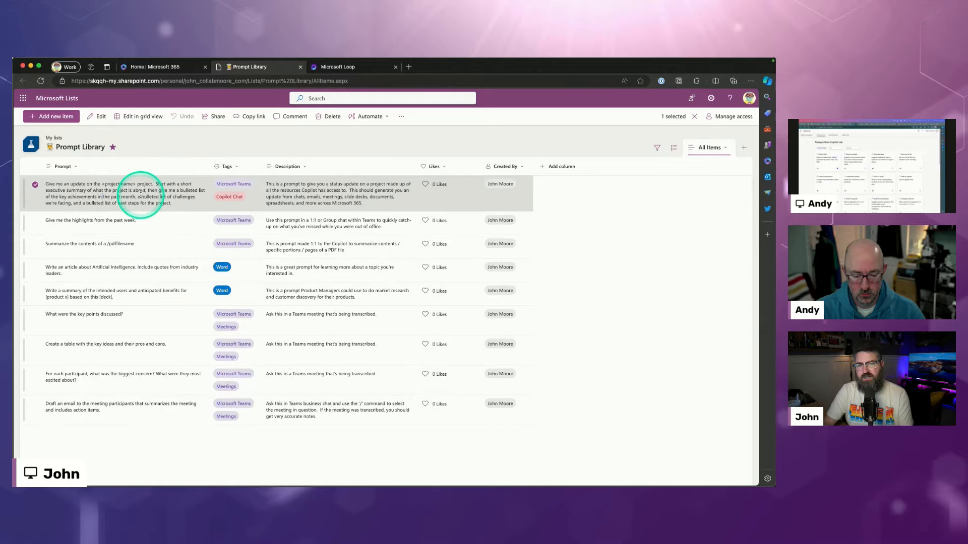
Step: Review the first prompt's details, then filter the Tags column to show only Meetings prompts
{"action": "left_click", "coordinate": [123, 193]}
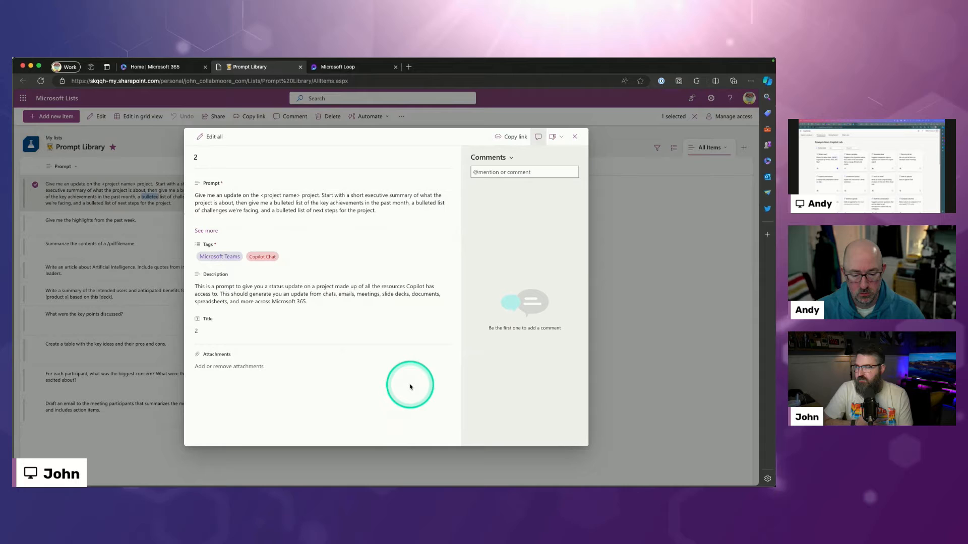
{"action": "mouse_move", "coordinate": [202, 194]}
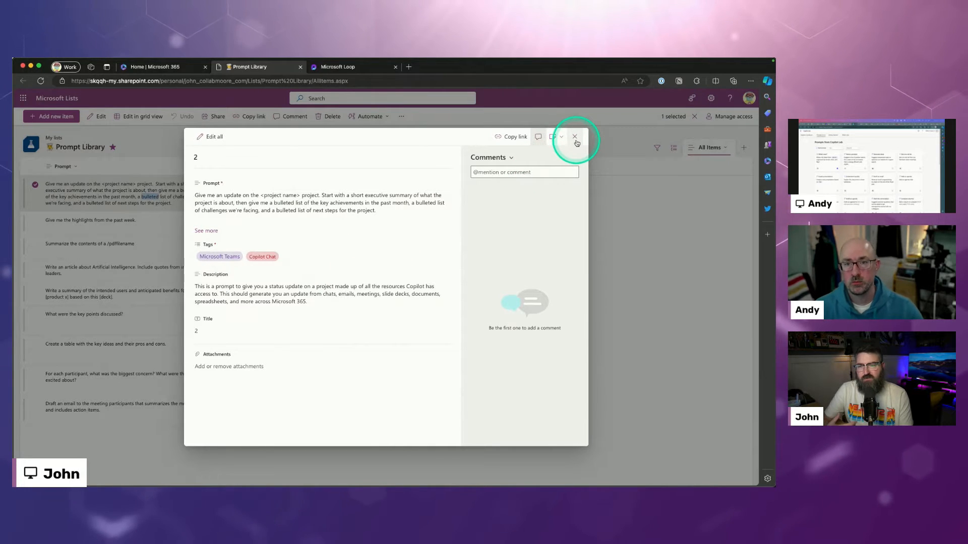
{"action": "left_click", "coordinate": [573, 137]}
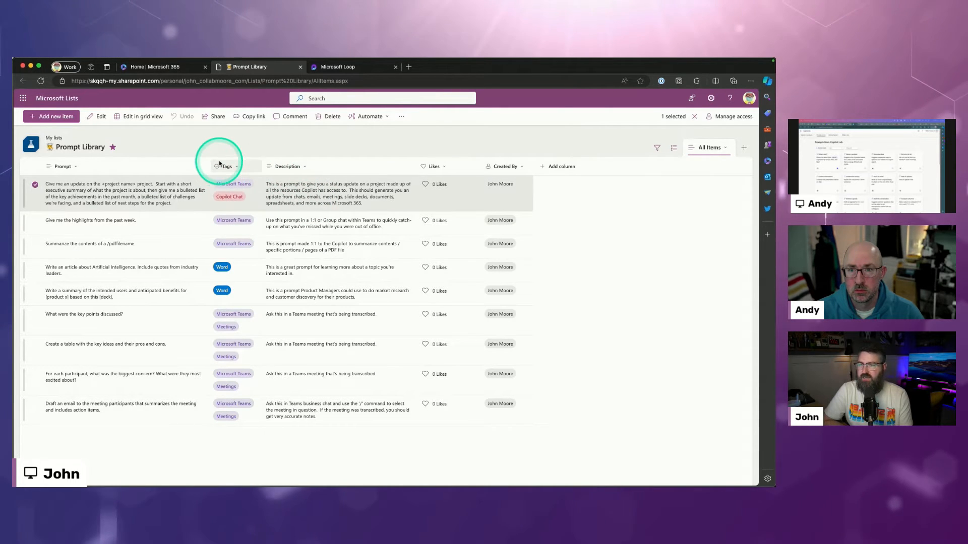
{"action": "mouse_move", "coordinate": [572, 203]}
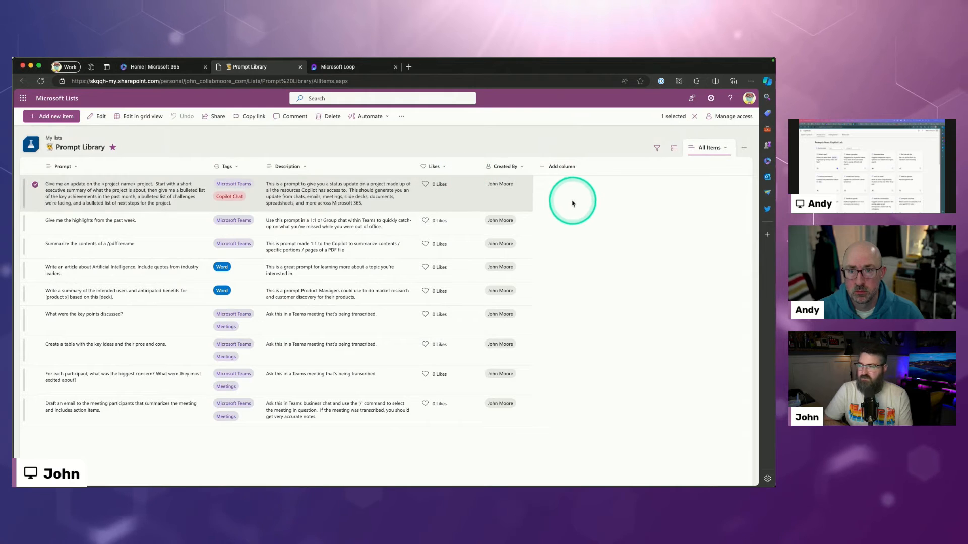
{"action": "mouse_move", "coordinate": [515, 246]}
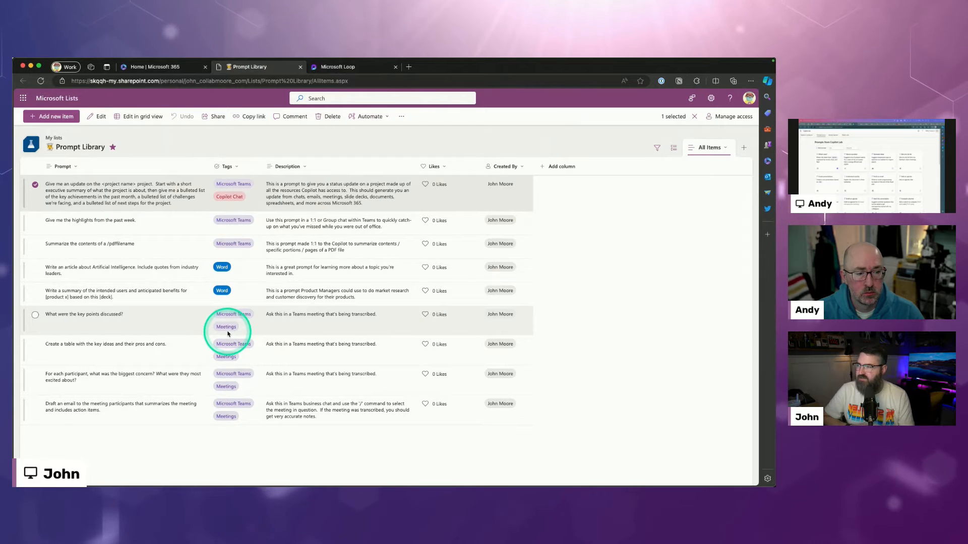
{"action": "left_click", "coordinate": [233, 166]}
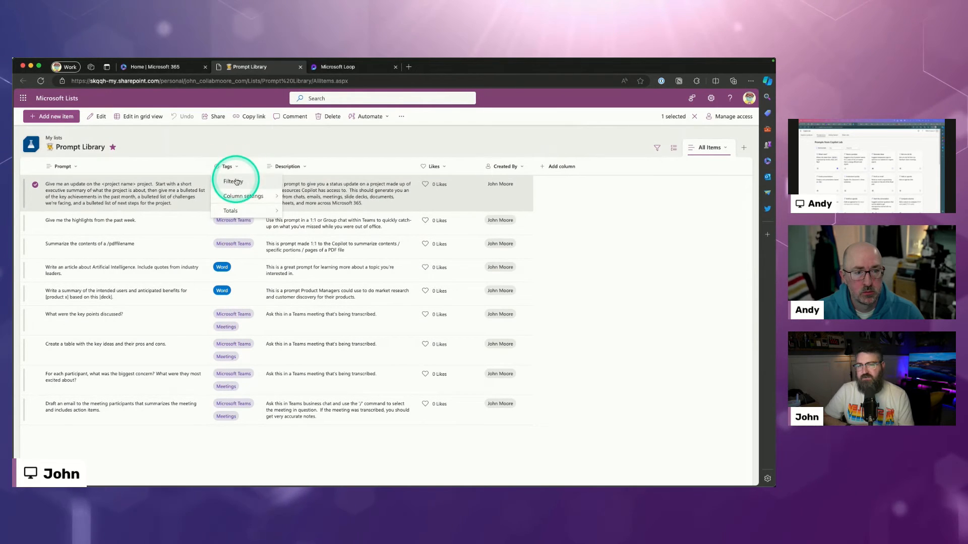
{"action": "left_click", "coordinate": [233, 181]}
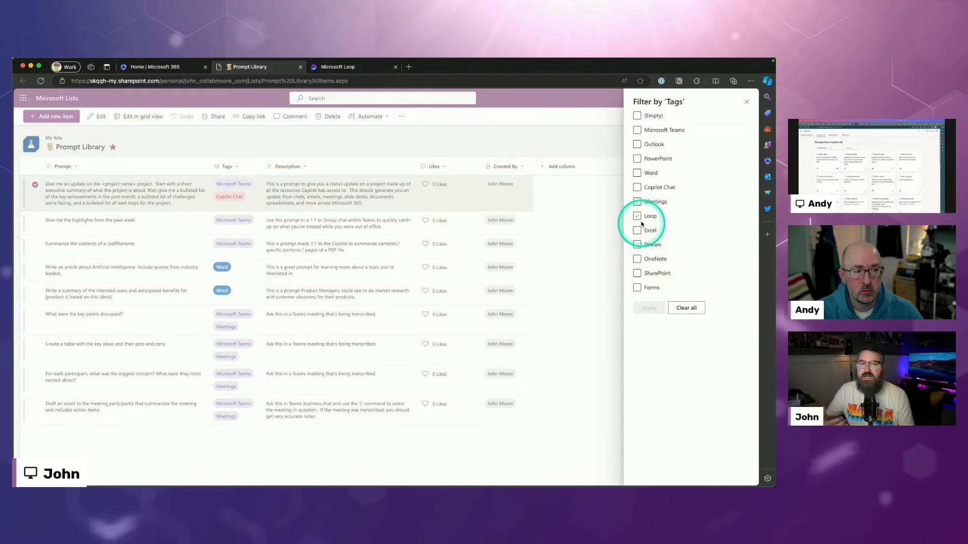
{"action": "left_click", "coordinate": [648, 308]}
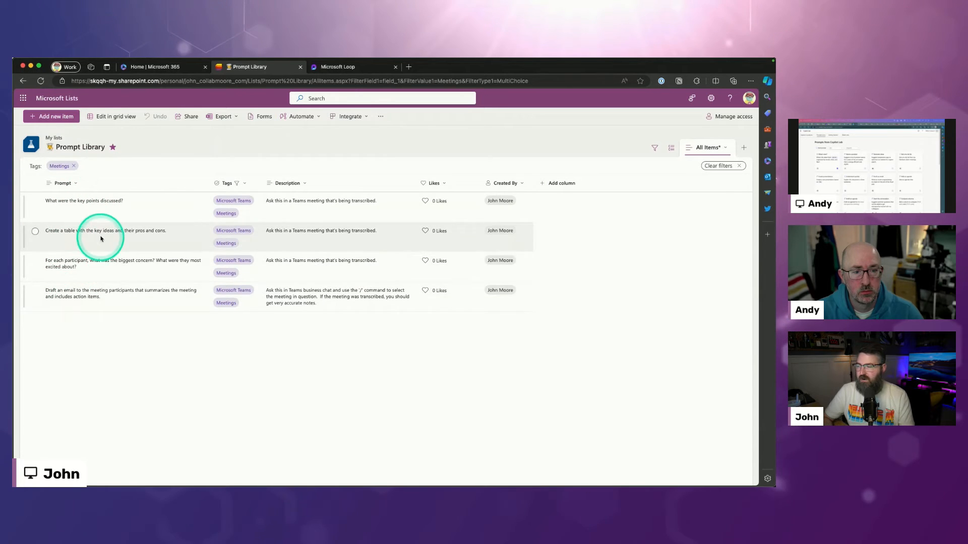
{"action": "mouse_move", "coordinate": [138, 279]}
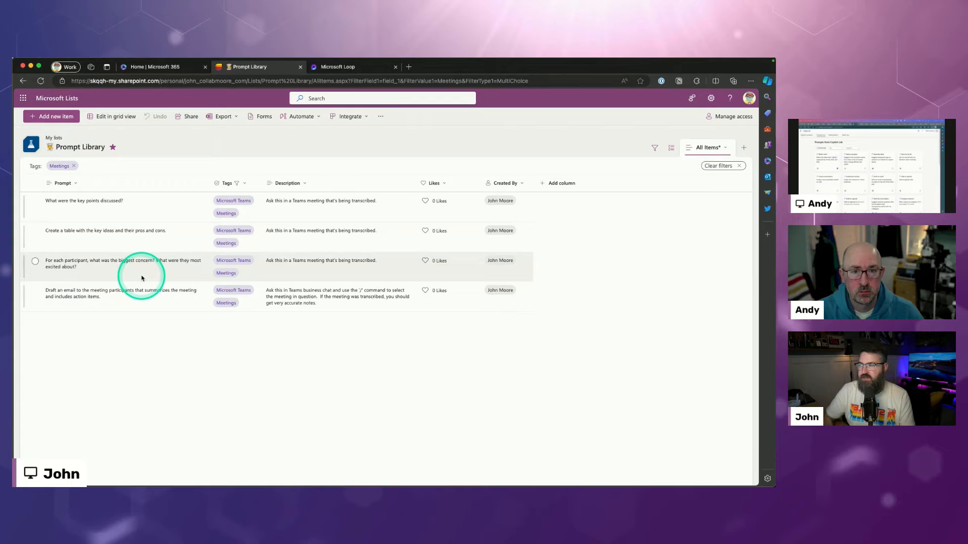
Step: Clear the Meetings tag filter and back out of adding a new column
{"action": "left_click", "coordinate": [238, 183]}
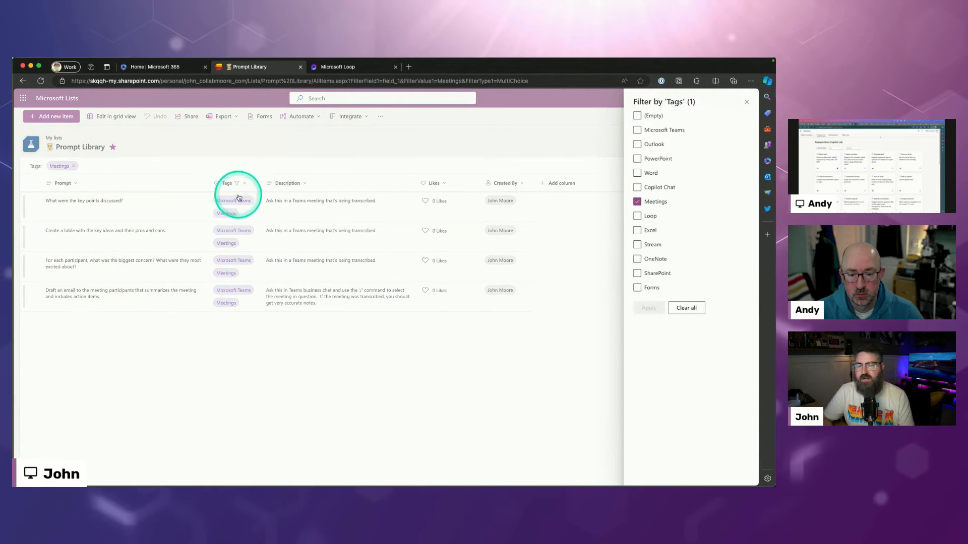
{"action": "left_click", "coordinate": [685, 308]}
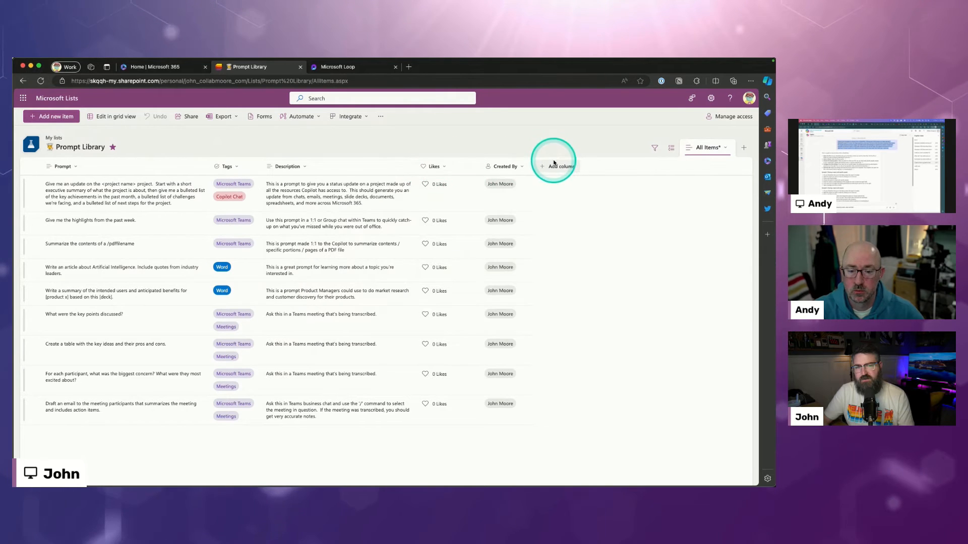
{"action": "left_click", "coordinate": [560, 167]}
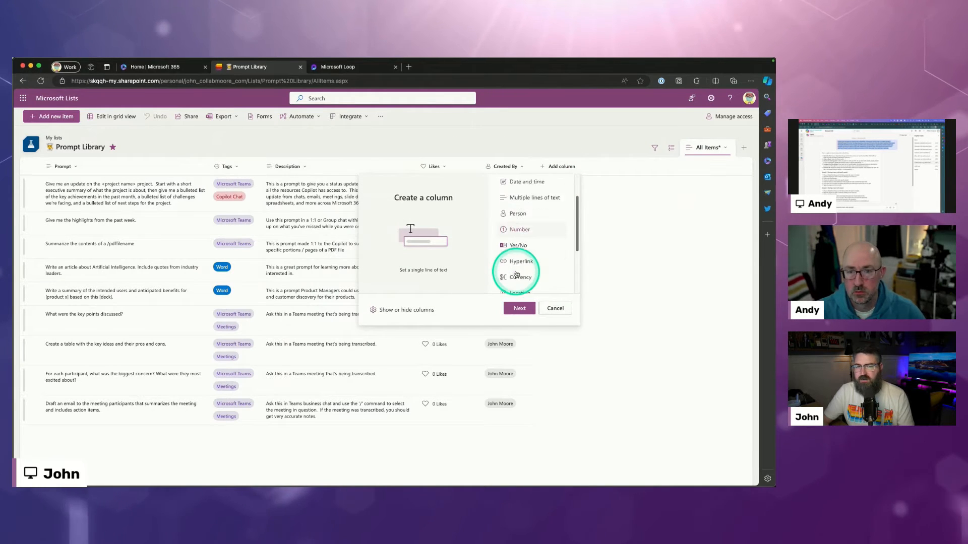
{"action": "scroll", "scroll_direction": "down", "scroll_amount": 3}
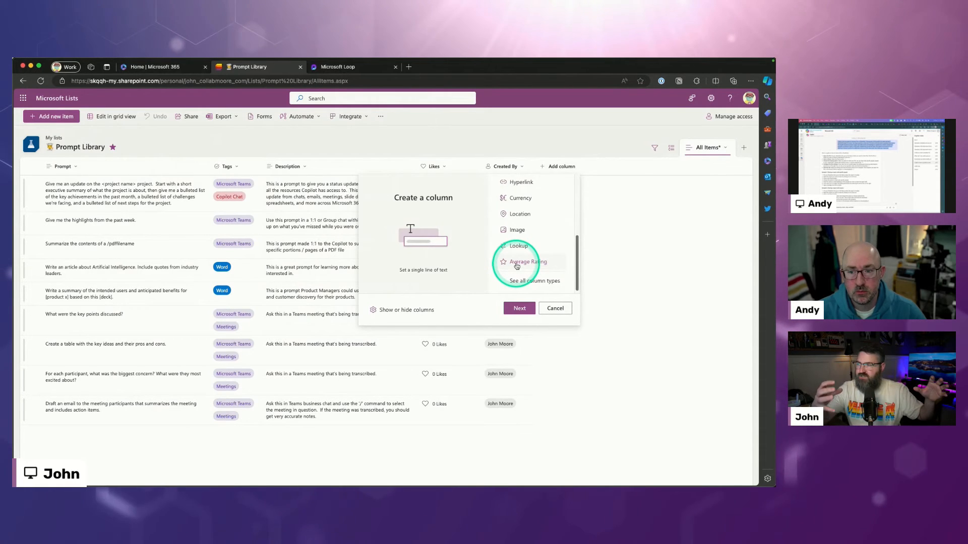
{"action": "mouse_move", "coordinate": [527, 141]}
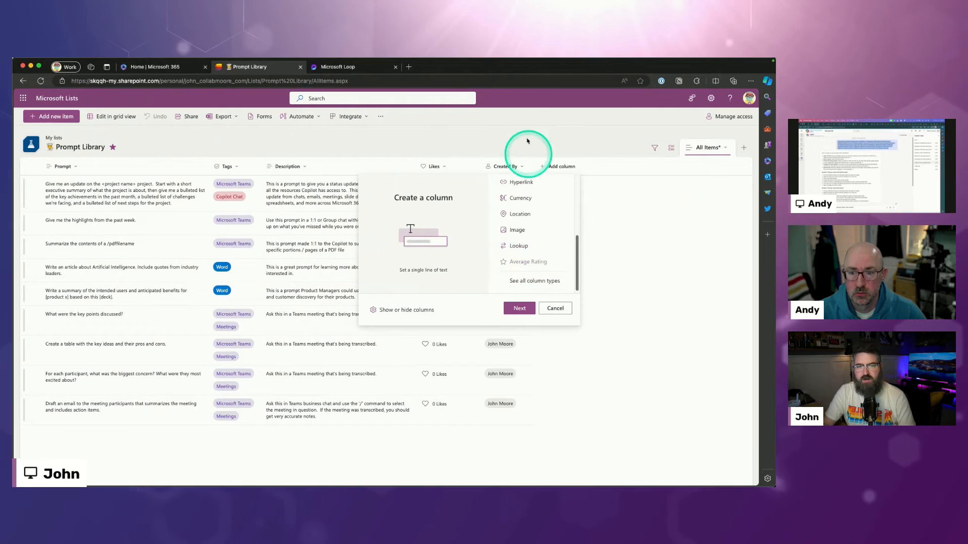
{"action": "left_click", "coordinate": [433, 167]}
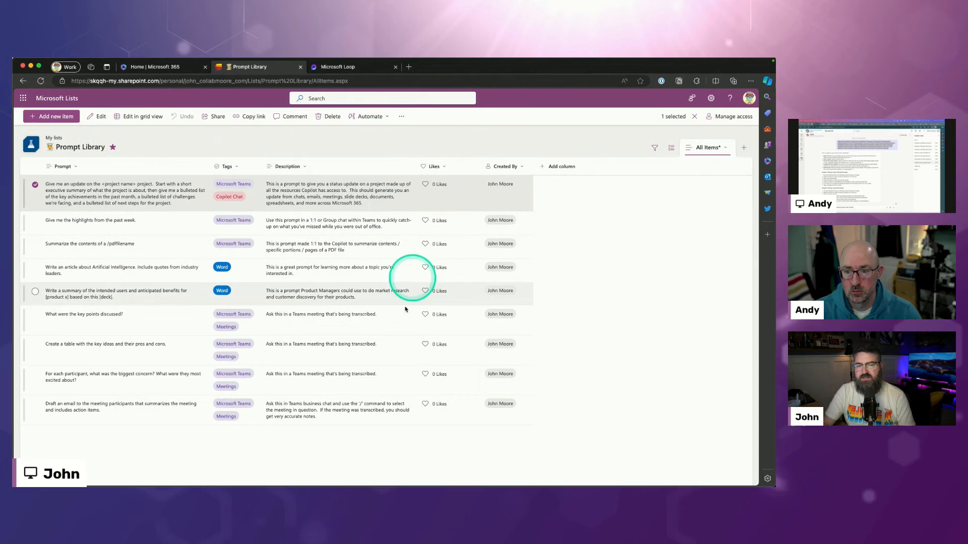
Step: Like the PDF summary and project update prompts, then sort Likes from larger to smaller
{"action": "left_click", "coordinate": [425, 243]}
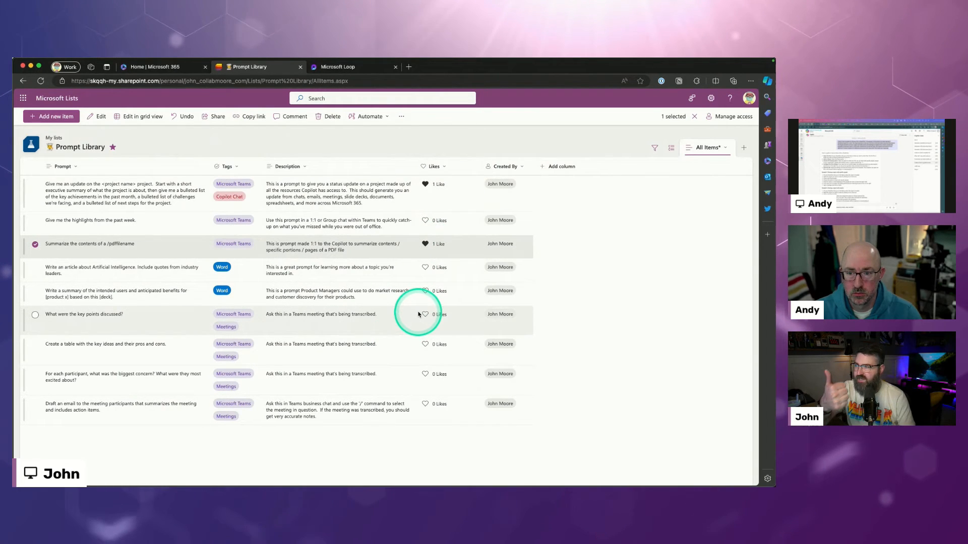
{"action": "left_click", "coordinate": [424, 183]}
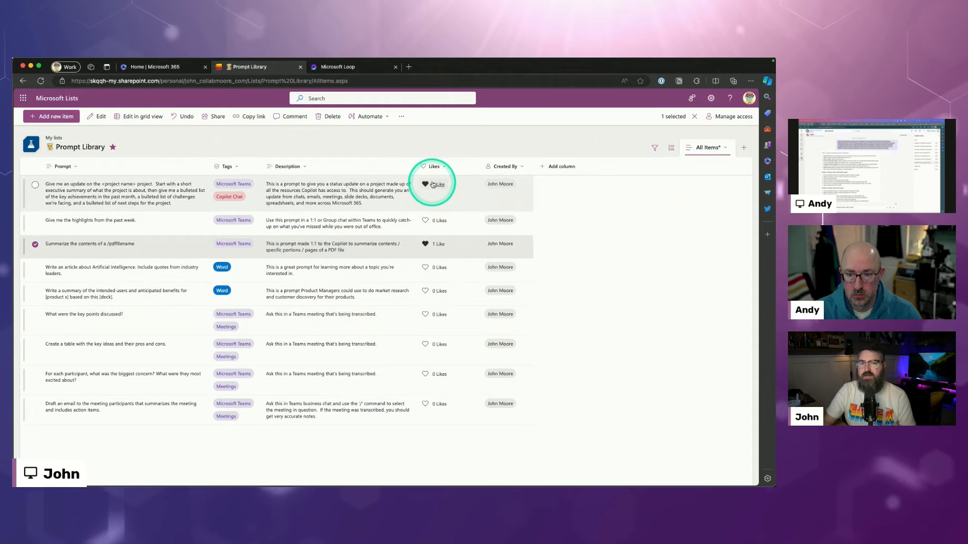
{"action": "left_click", "coordinate": [425, 183]}
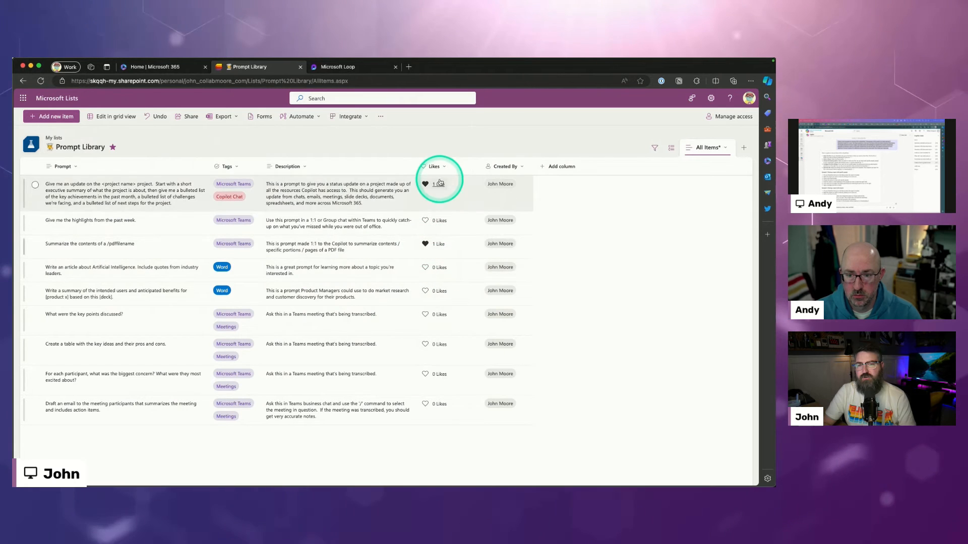
{"action": "left_click", "coordinate": [433, 166]}
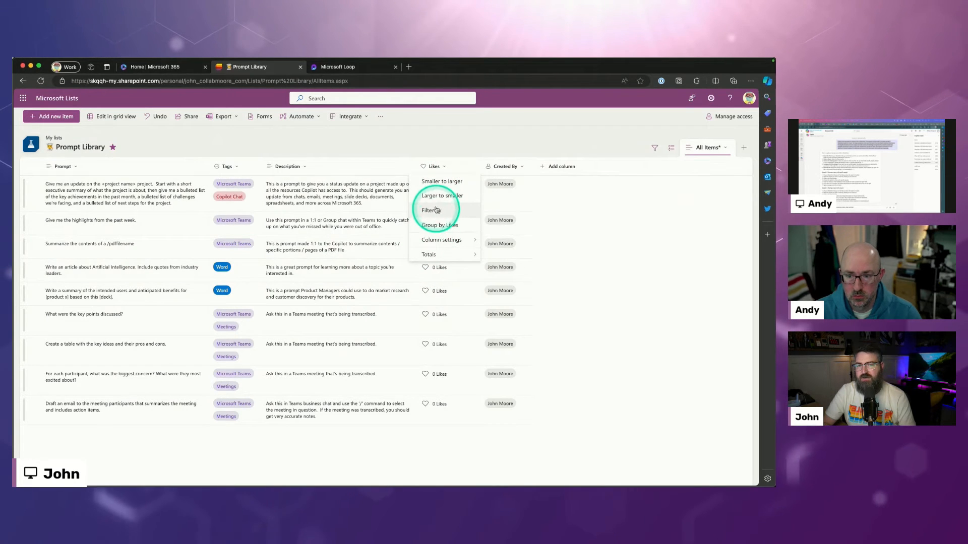
{"action": "left_click", "coordinate": [442, 195]}
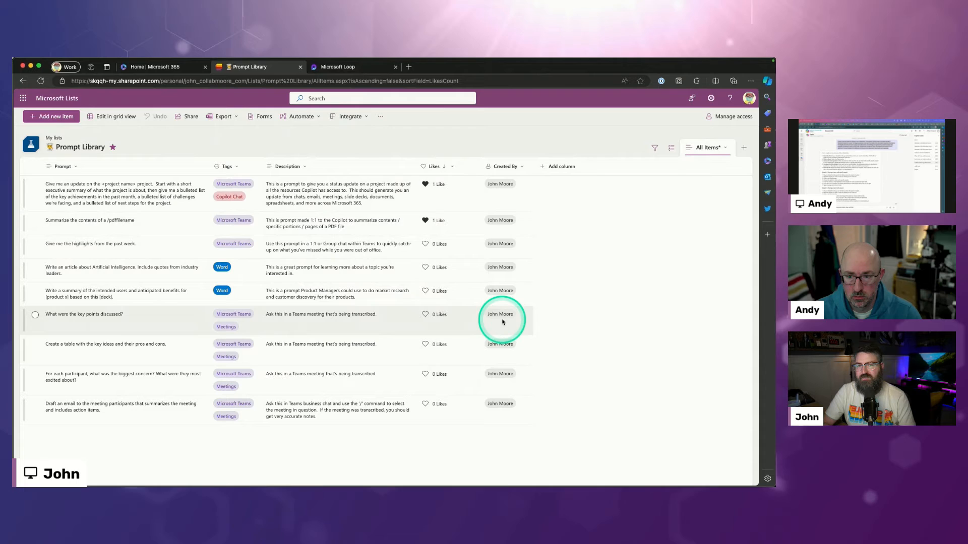